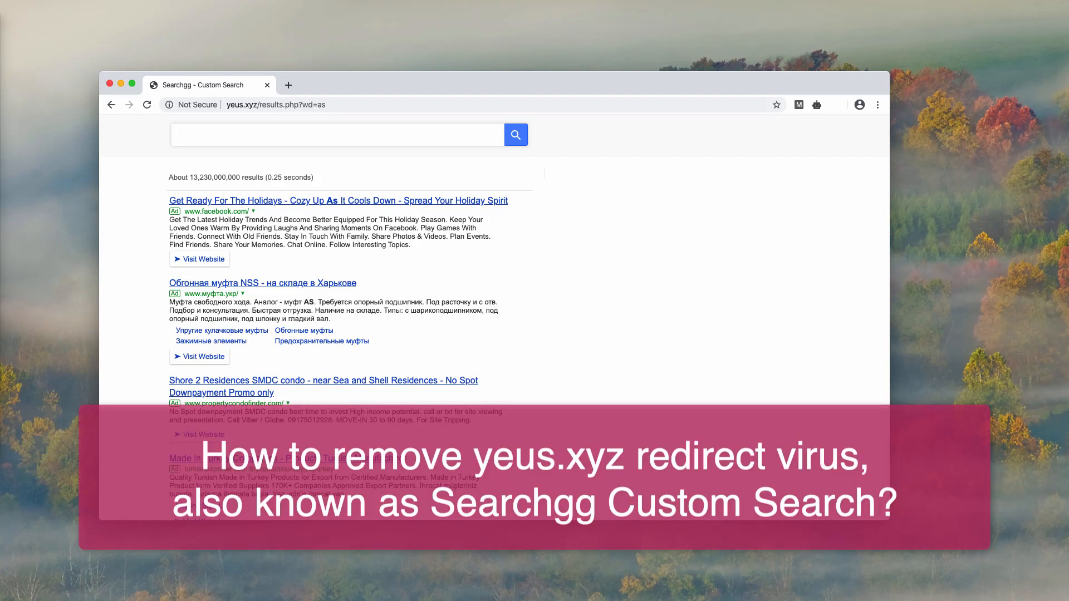
# Select the suspicious yeus.xyz domain in the Searchgg results page's address bar
pyautogui.click(258, 104)
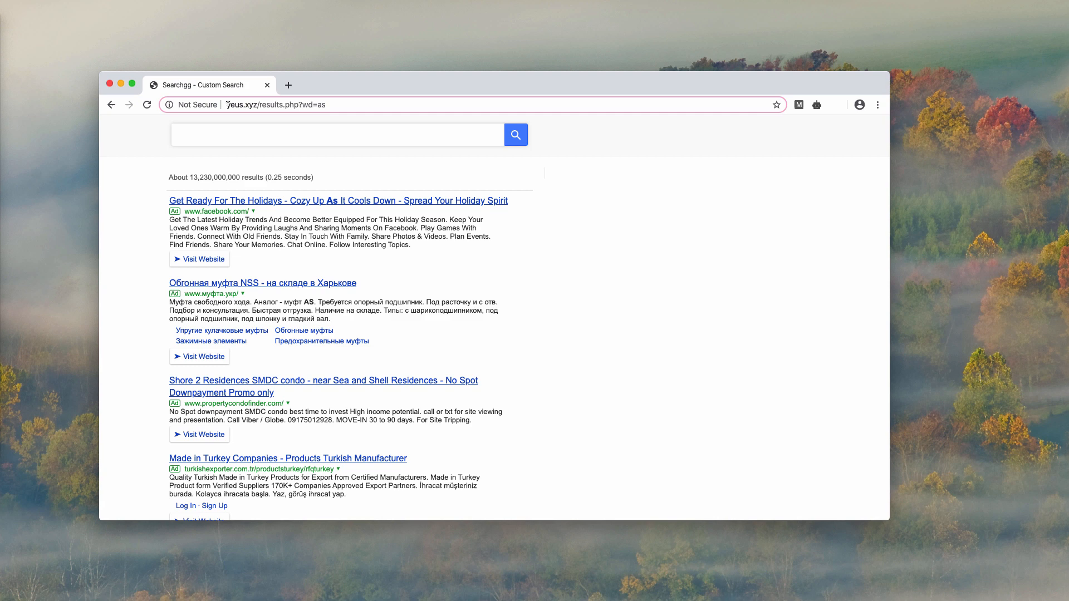
pyautogui.doubleClick(241, 104)
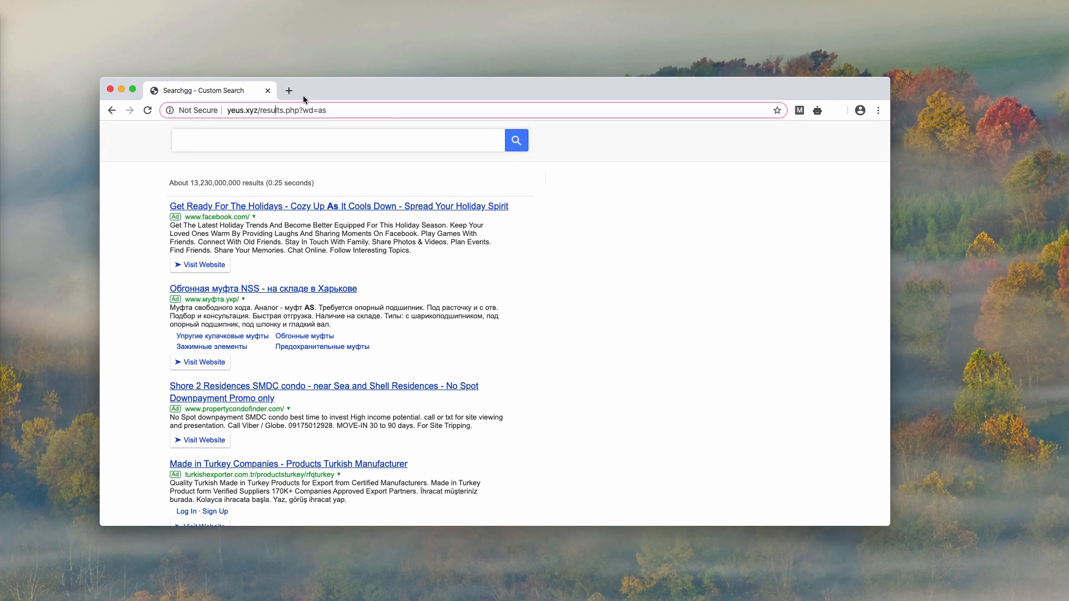
pyautogui.moveTo(331, 97)
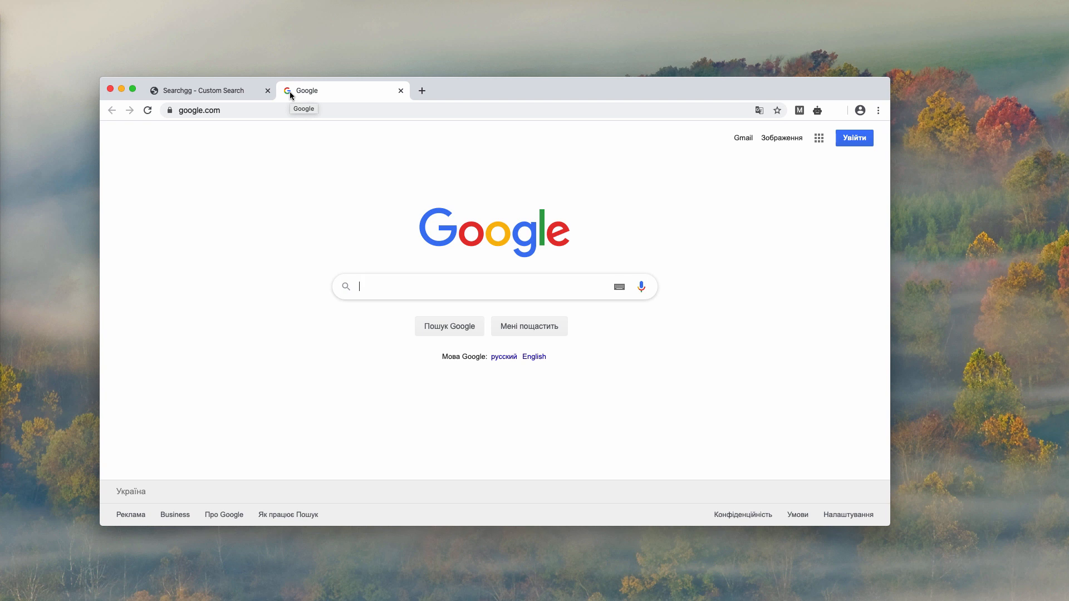
# Search Google for 'st. valentine's day' and observe the redirect to yeus.xyz Searchgg results
pyautogui.write("st. valentine's day")
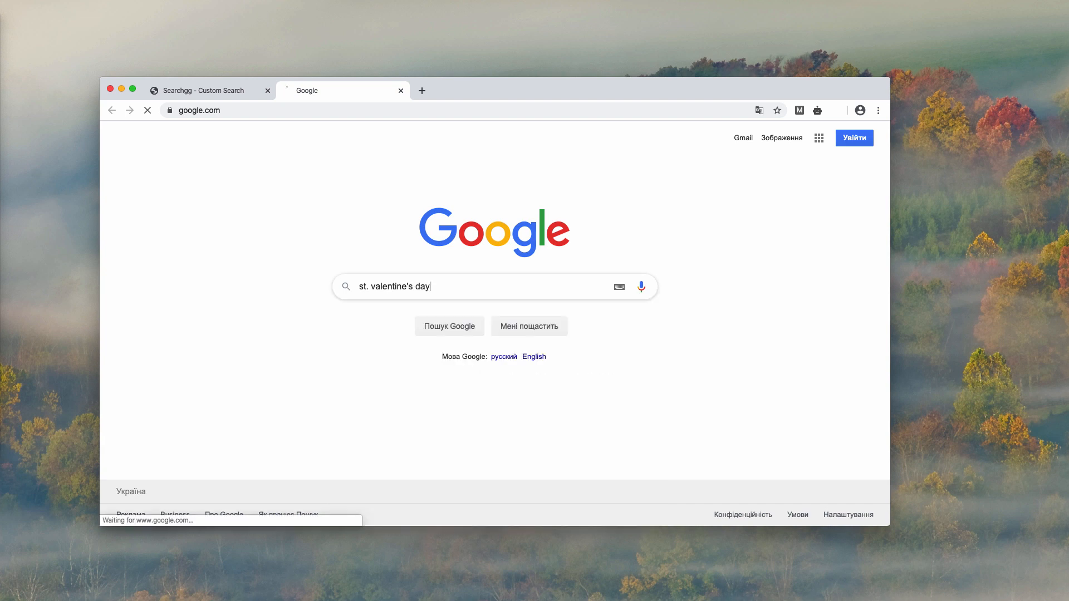
pyautogui.press('Enter')
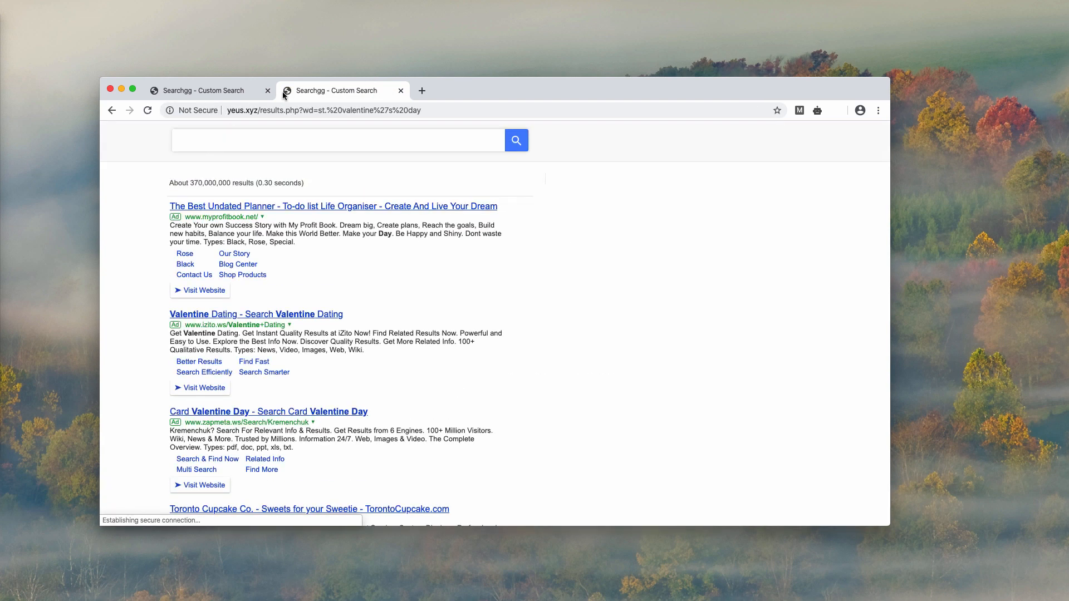
pyautogui.moveTo(340, 90)
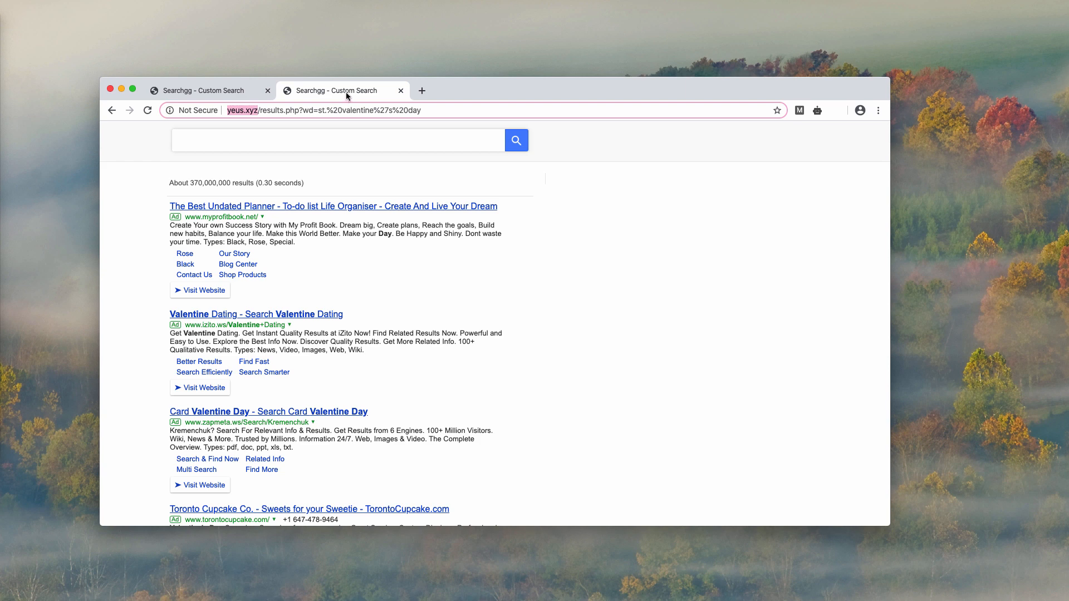
pyautogui.click(339, 140)
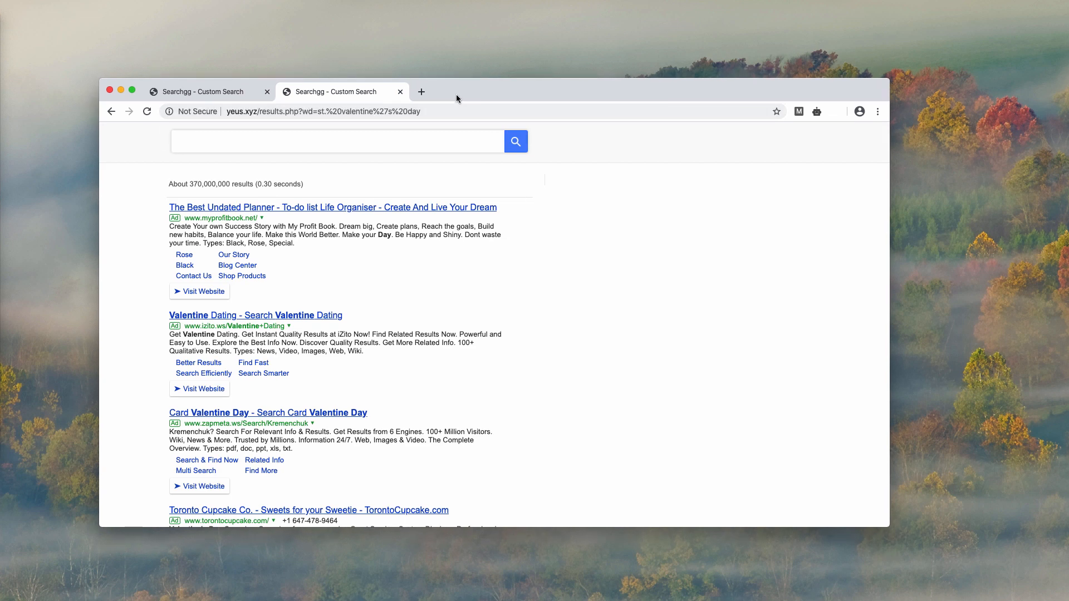
pyautogui.moveTo(496, 96)
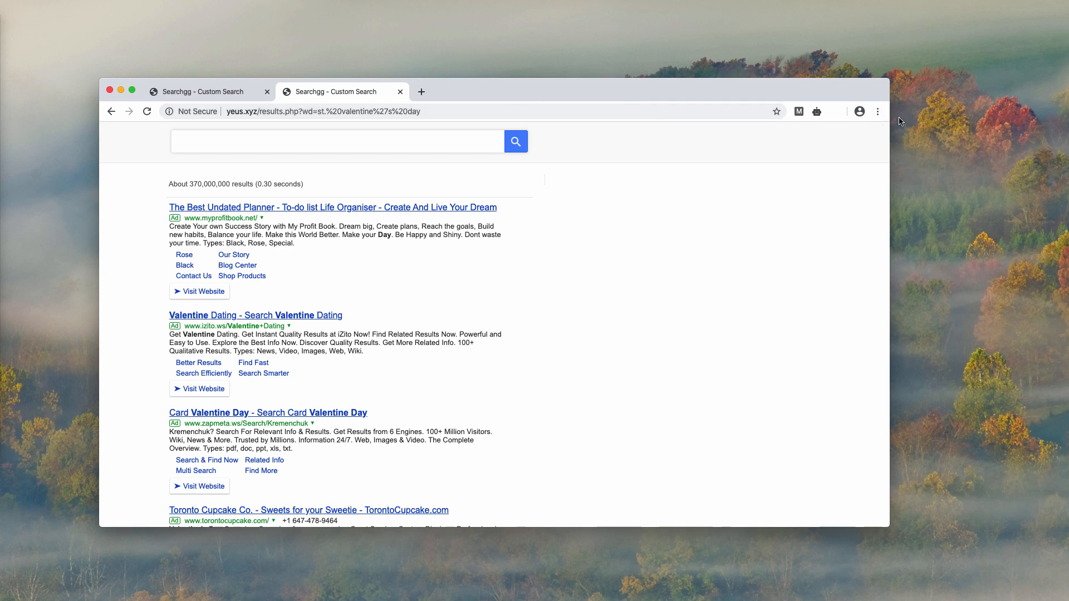
# Switch off the Dorss APP extension on Chrome's Extensions page
pyautogui.click(878, 111)
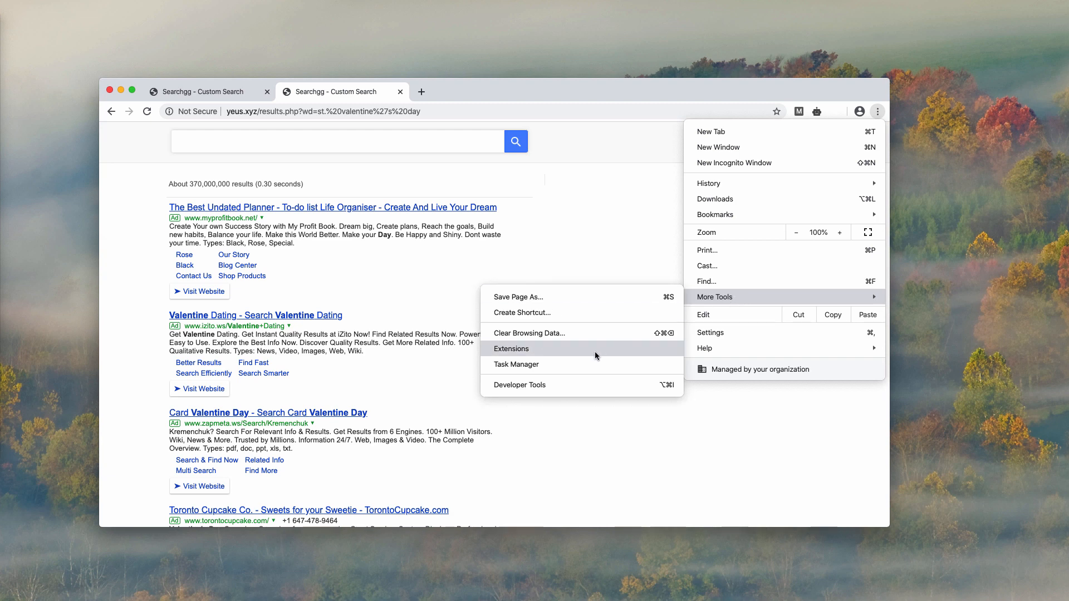
pyautogui.click(510, 348)
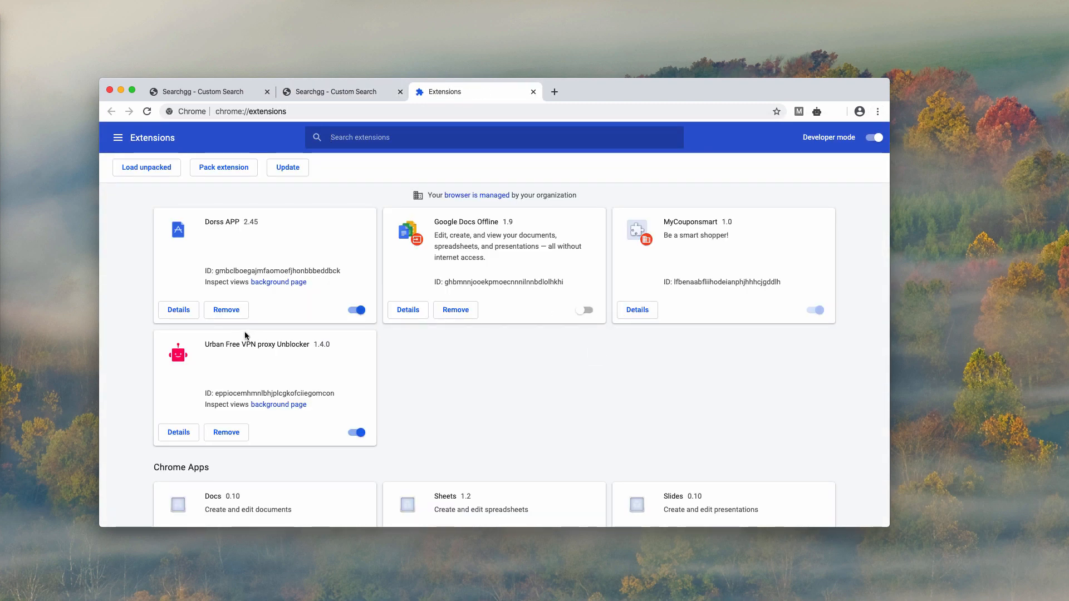
pyautogui.moveTo(255, 295)
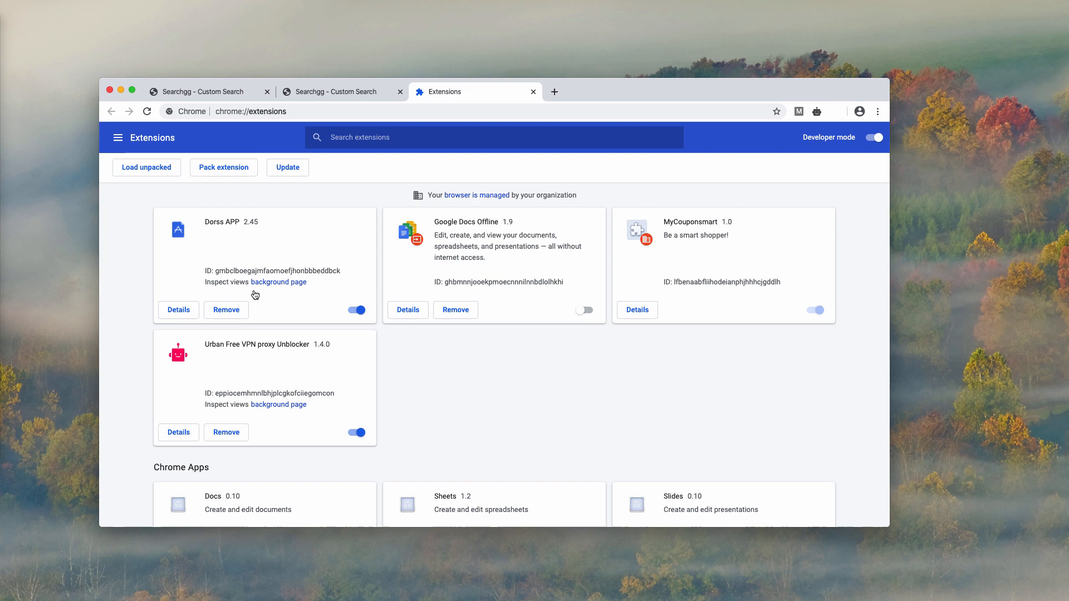
pyautogui.moveTo(238, 239)
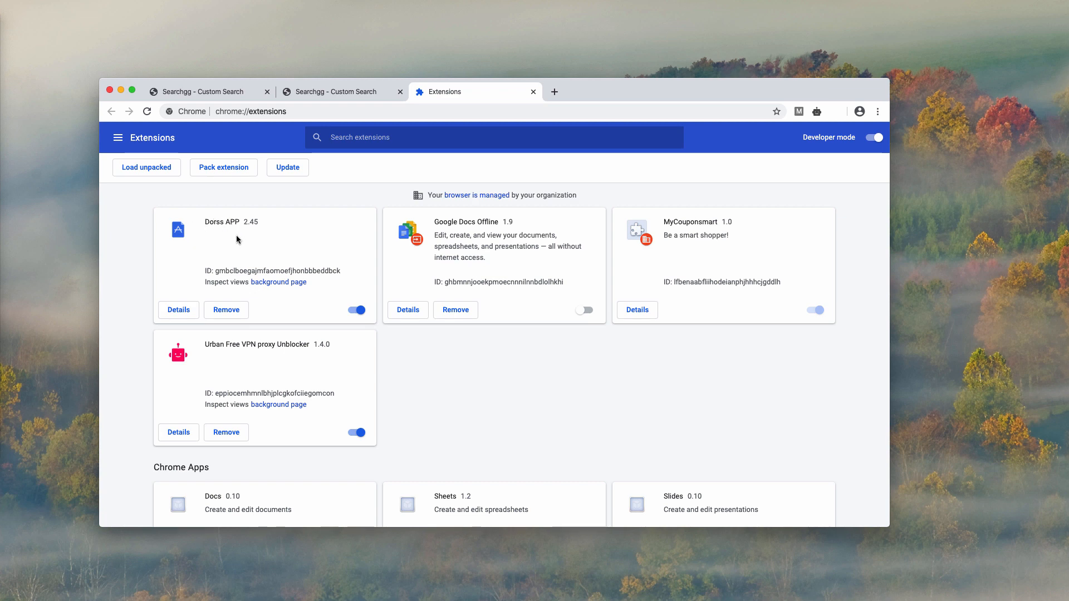
pyautogui.moveTo(177, 226)
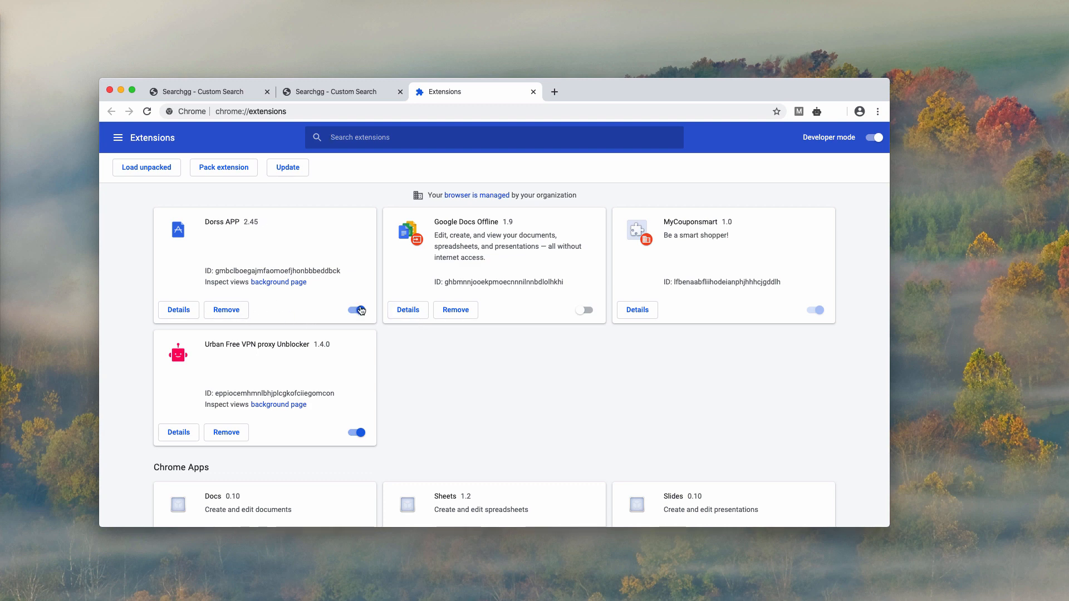
pyautogui.click(356, 310)
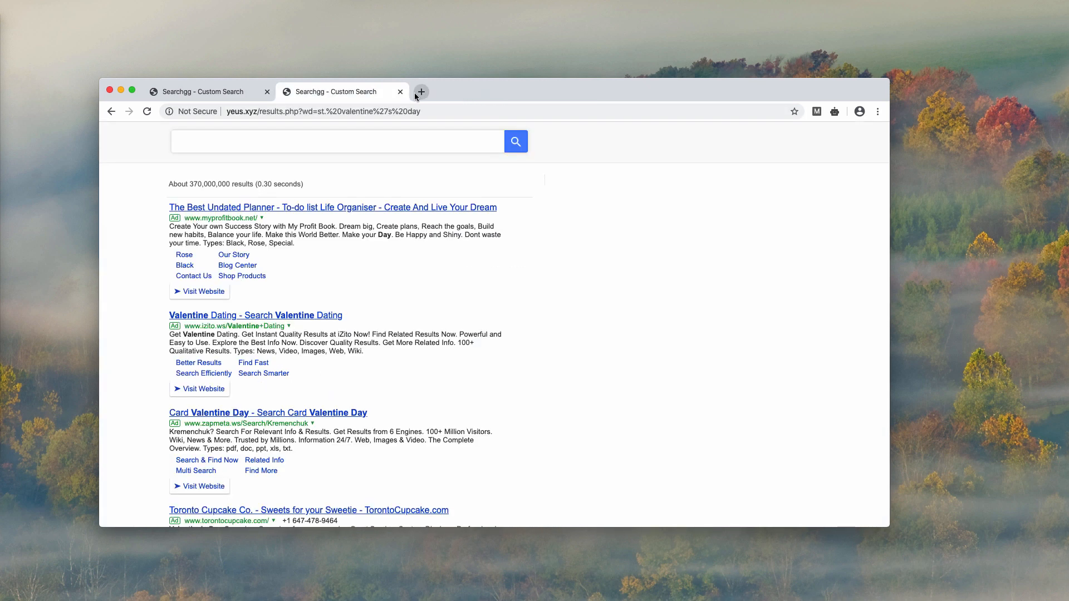
# Search 'virus' on Google in a new tab, close it, then open a blank tab
pyautogui.click(421, 91)
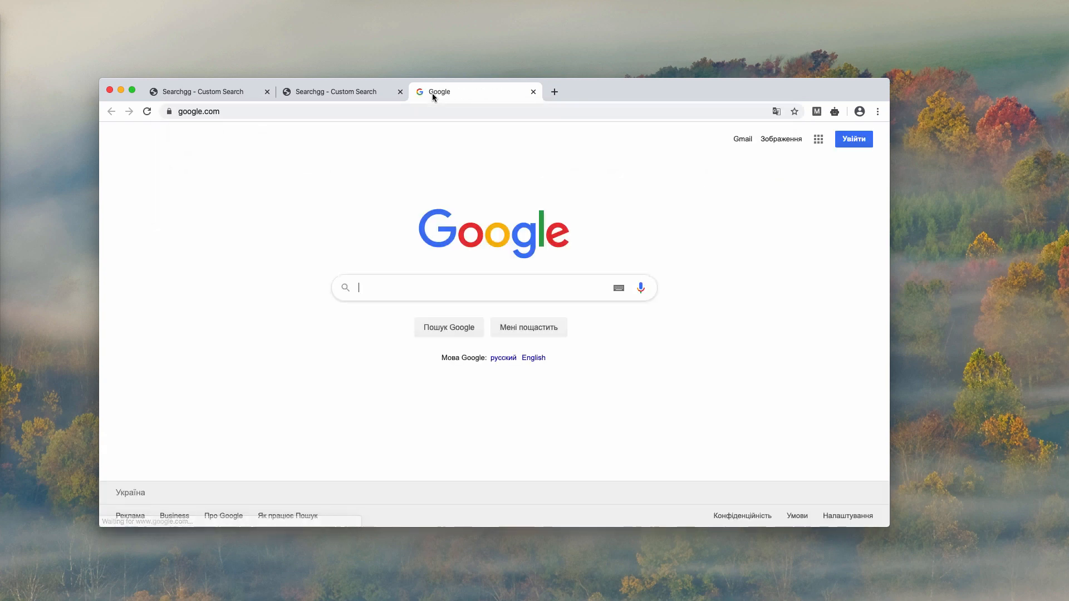
pyautogui.write('virus')
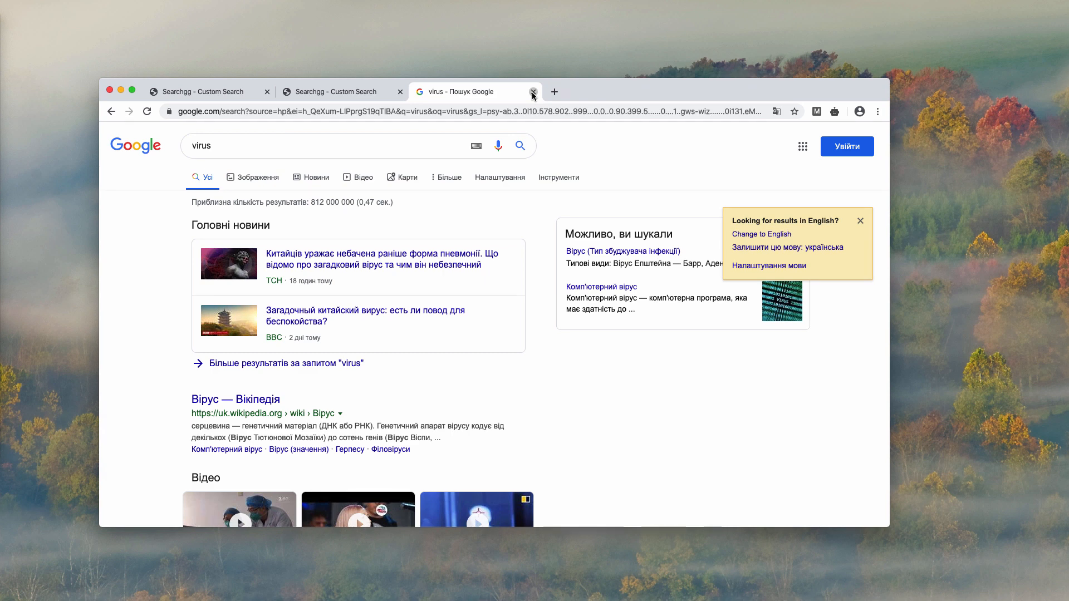
pyautogui.click(533, 91)
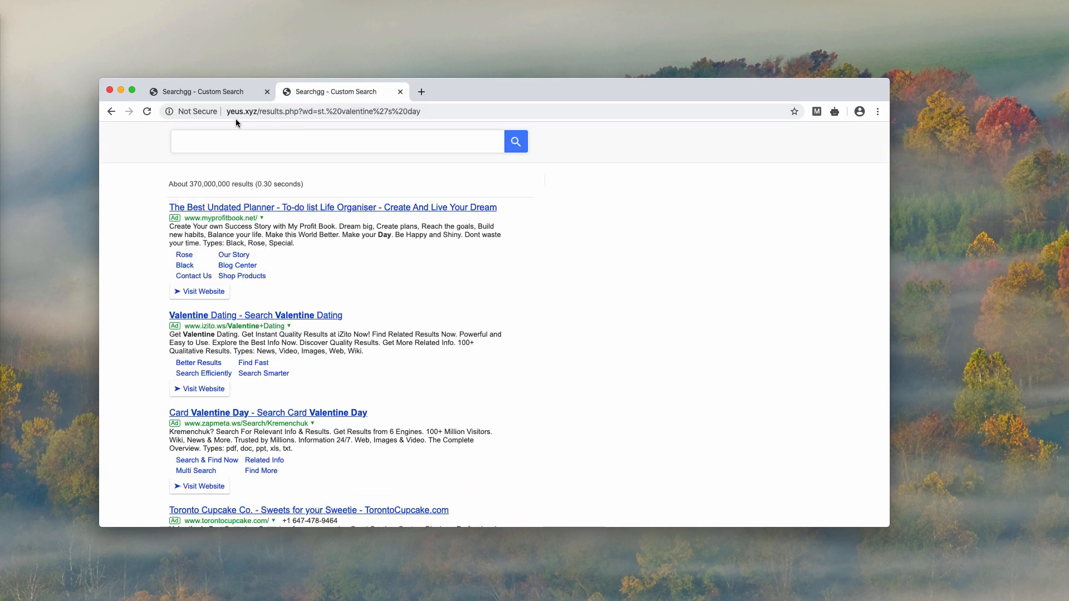
pyautogui.click(323, 111)
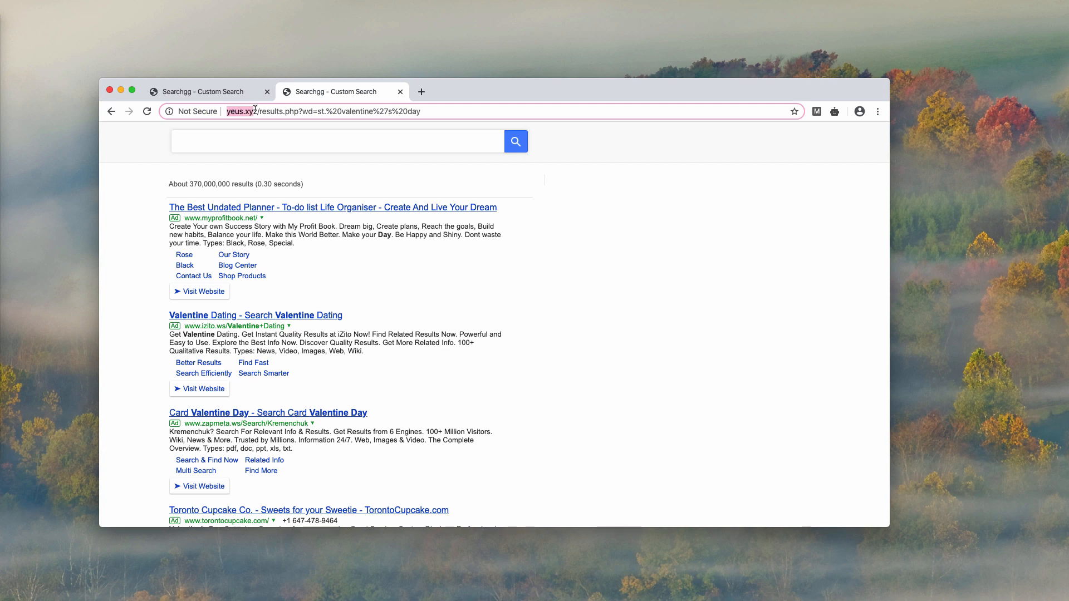
pyautogui.click(401, 92)
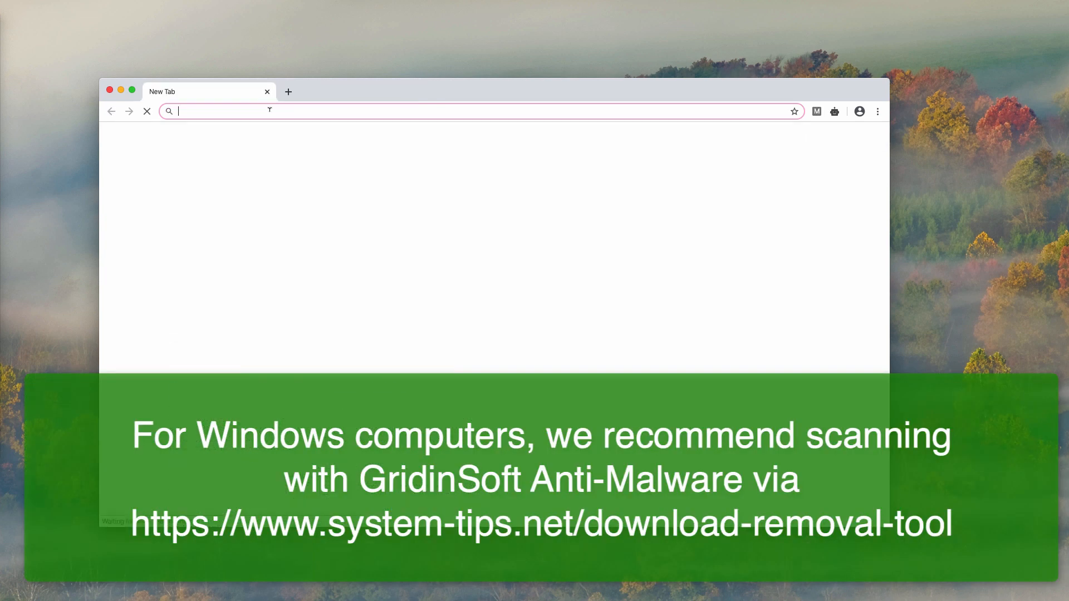
# Open the system-tips.net download-removal-tool page, then system-tips.net/download-combo-cleaner/ in a new tab
pyautogui.write('sys')
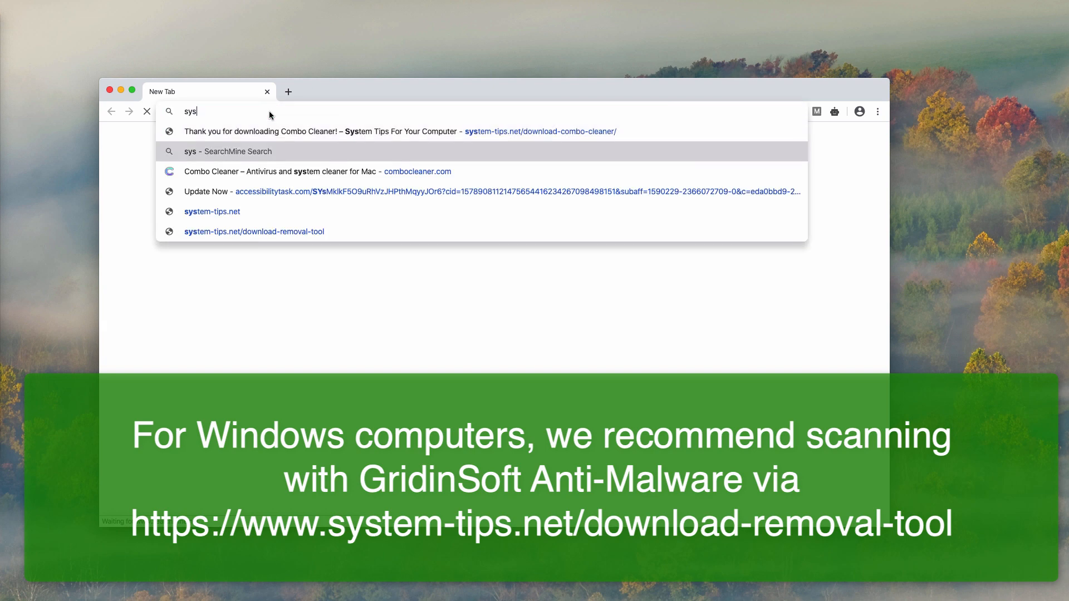
pyautogui.click(254, 231)
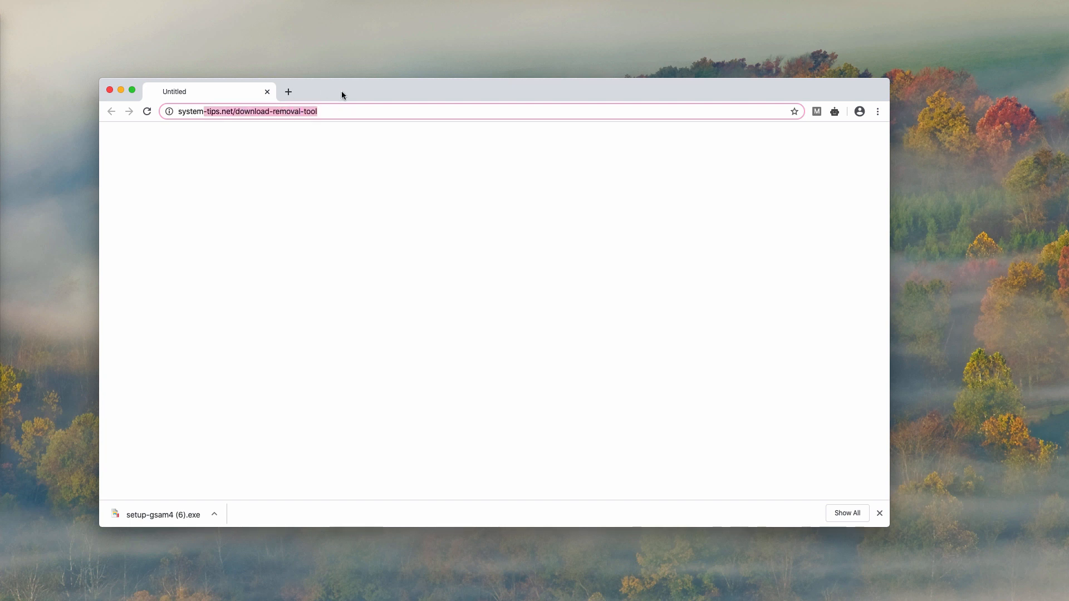
pyautogui.click(288, 92)
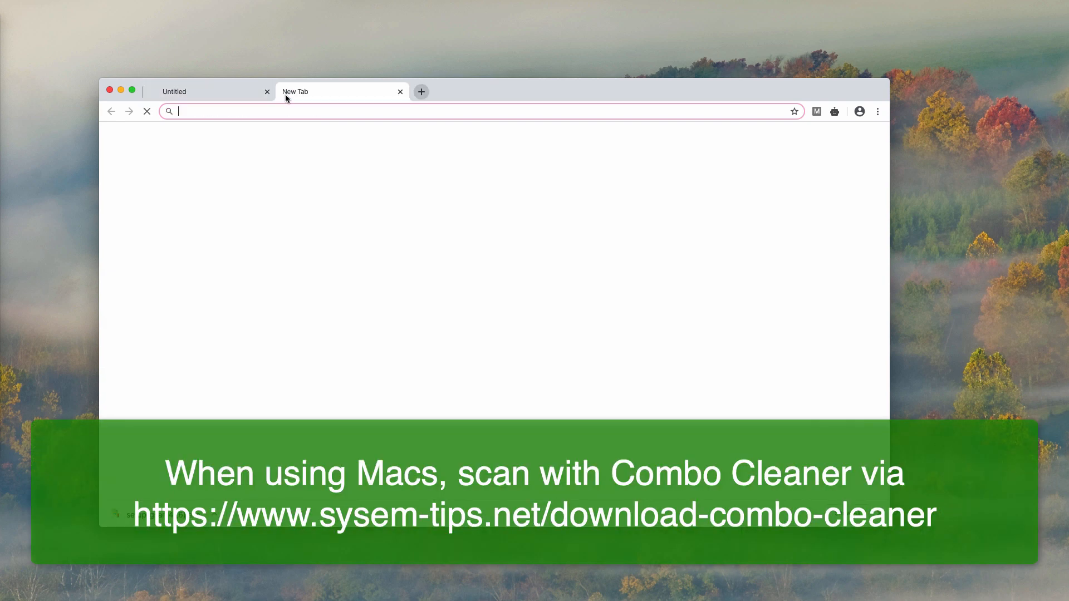
pyautogui.write('system-tips.net/download-combo-cleaner/')
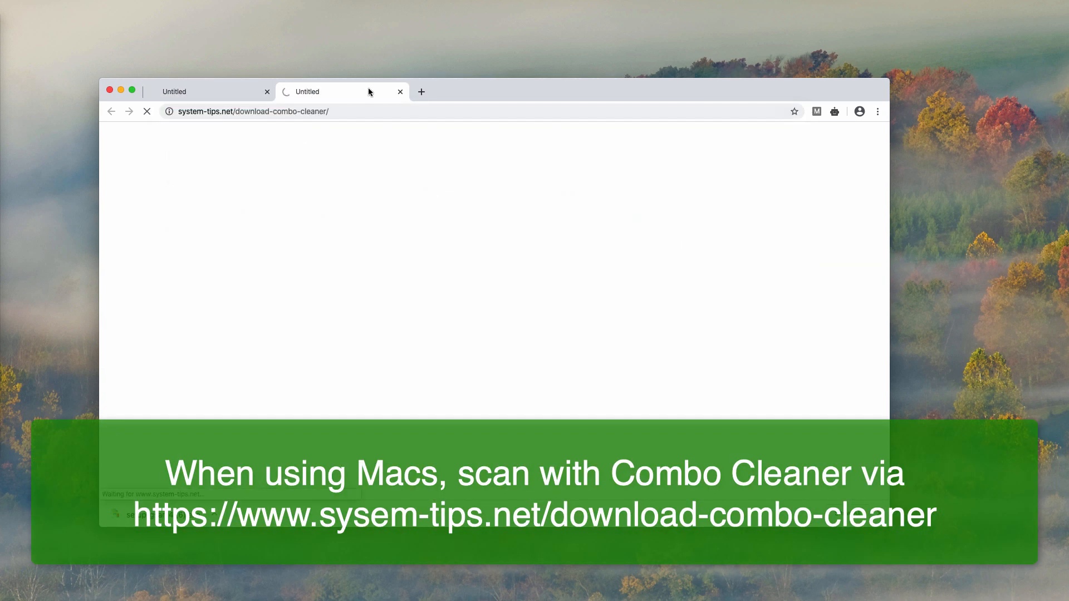